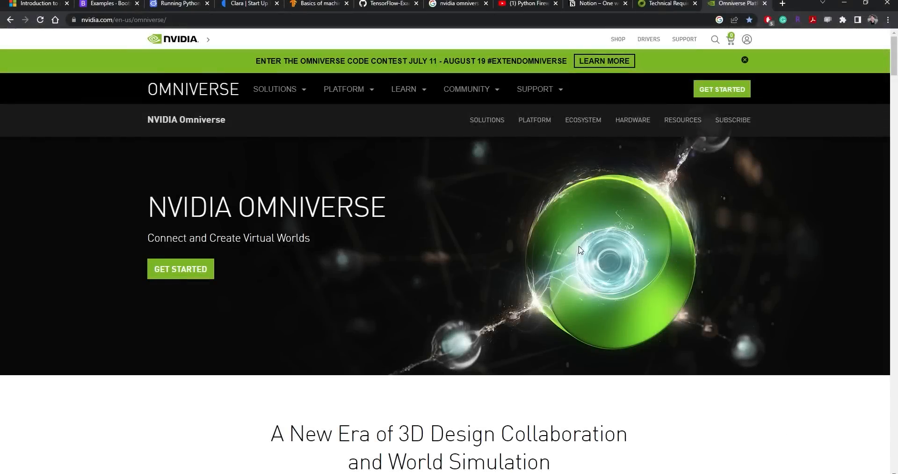
Launch the Create app from the Omniverse Launcher library
scroll("down", 3)
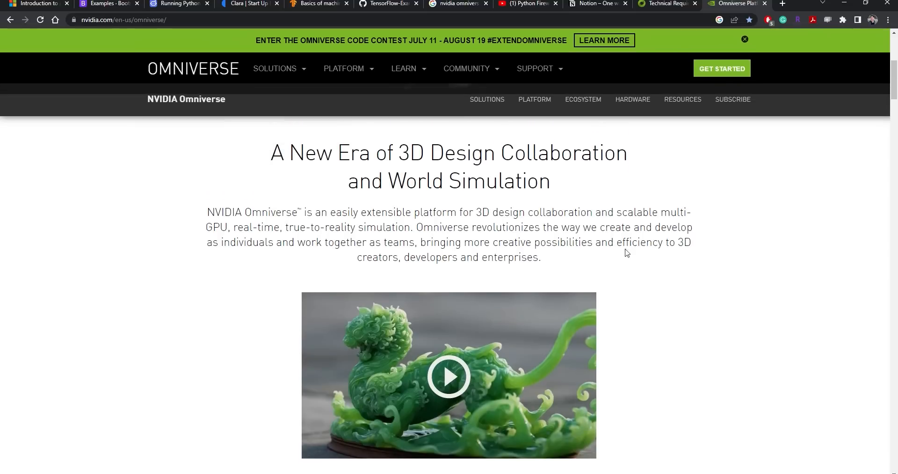
scroll("down", 3)
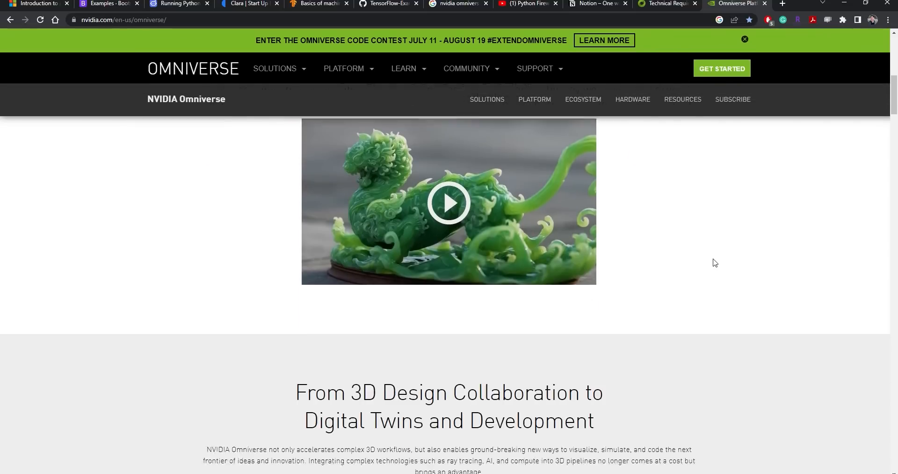
left_click(448, 202)
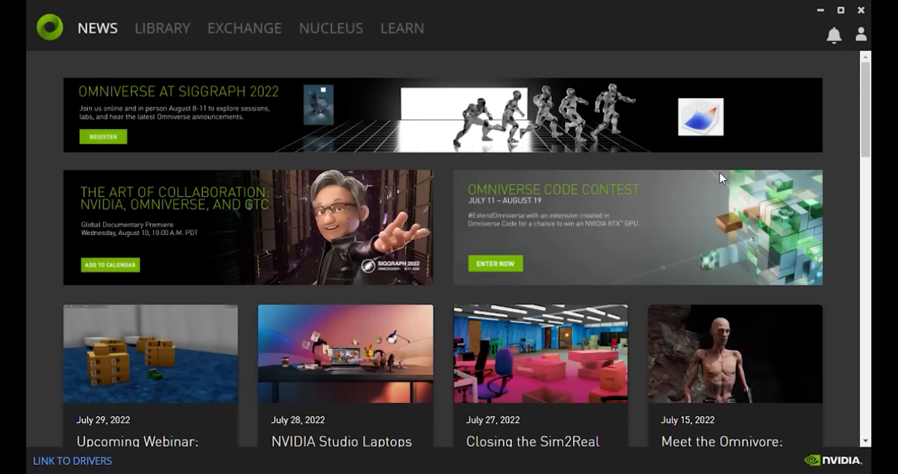
mouse_move(162, 28)
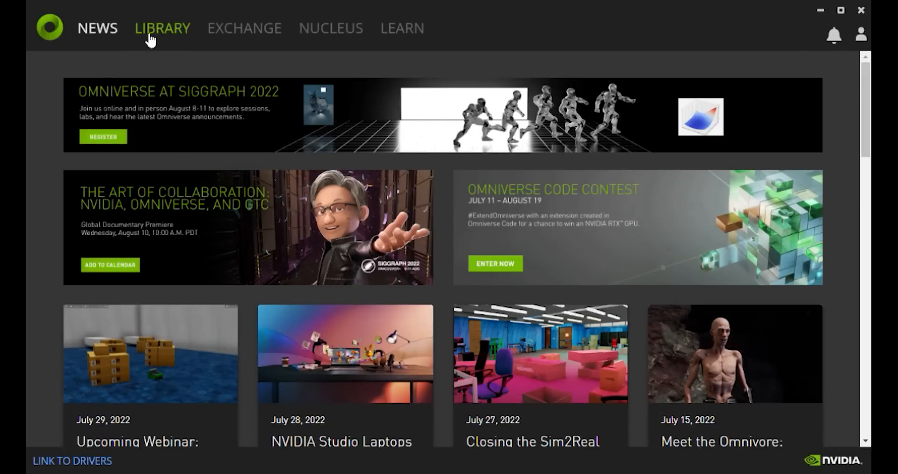
left_click(162, 28)
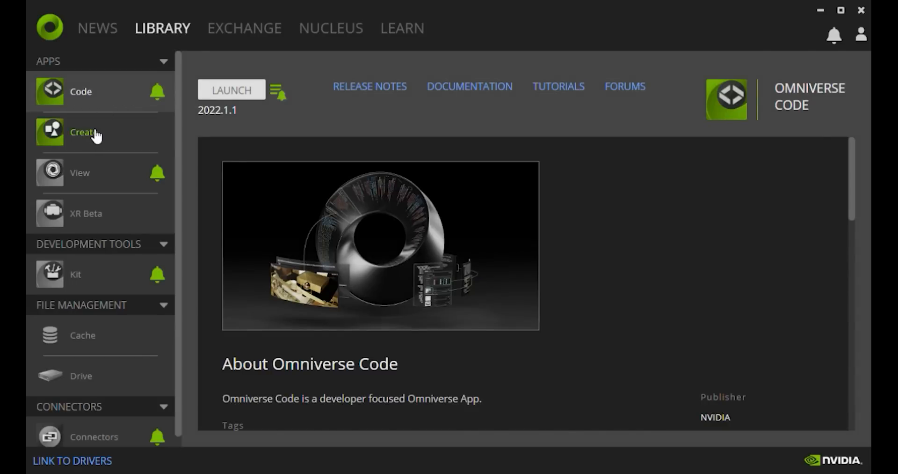
left_click(83, 132)
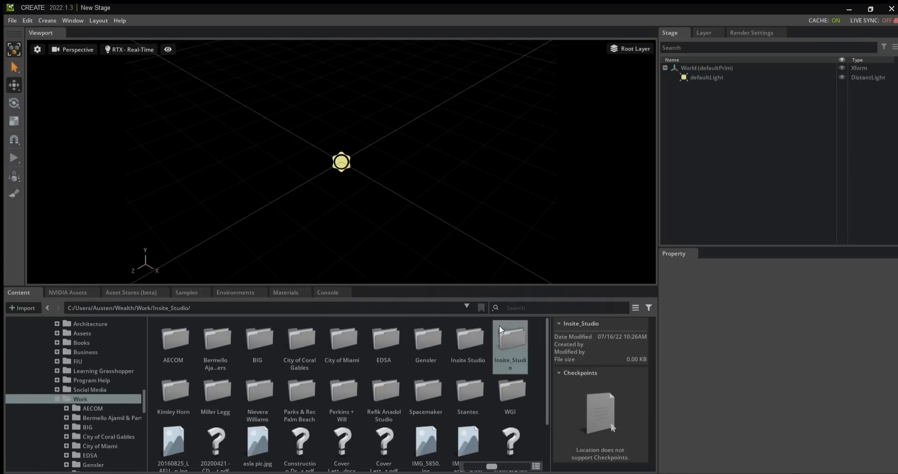
Load the Insite_Studio pool project into the new stage
double_click(509, 338)
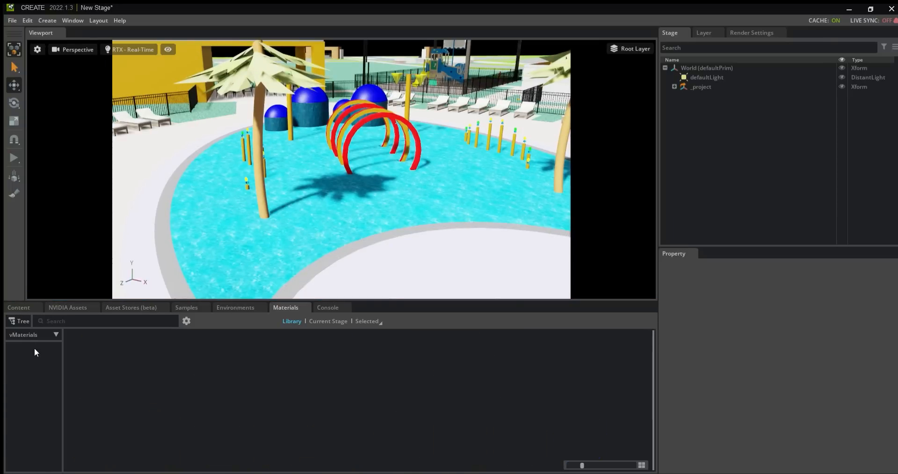
Browse the Base materials and NVIDIA vegetation assets and open the Avenir.usd scene
left_click(21, 383)
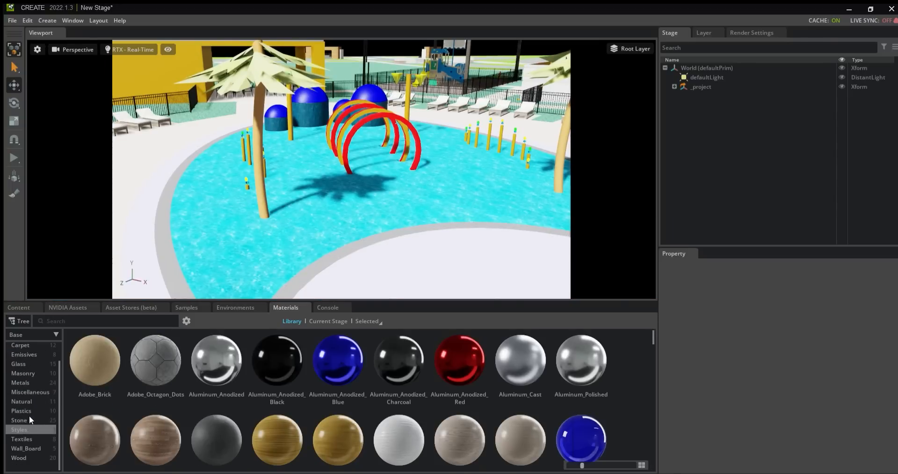
left_click(68, 307)
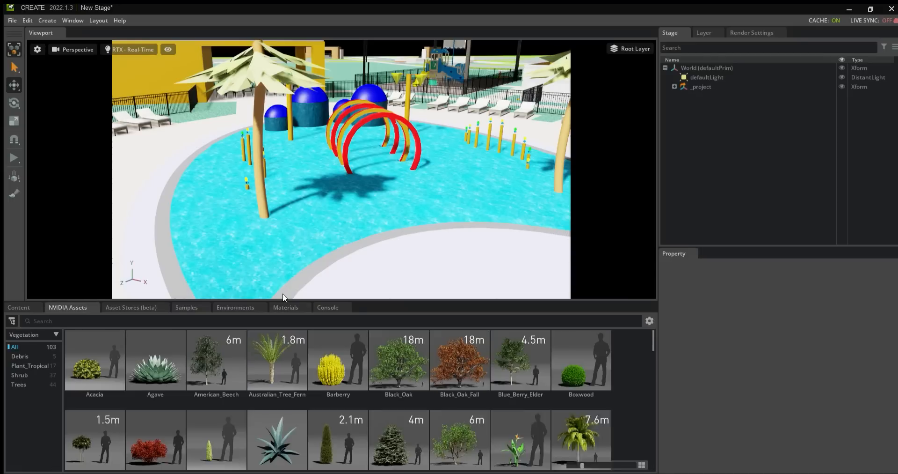
left_click(285, 307)
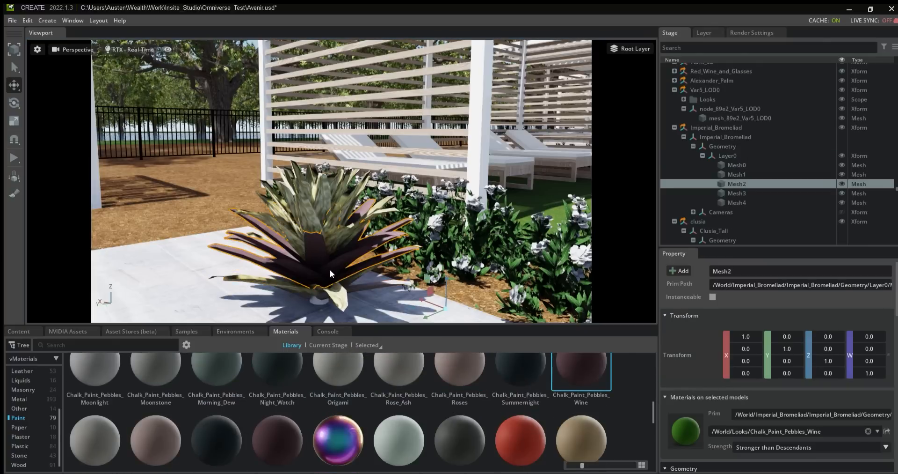
Apply Chalk_Paint_Pebbles_Roses_01 to the bromeliad's Mesh1 leaves
left_click(737, 193)
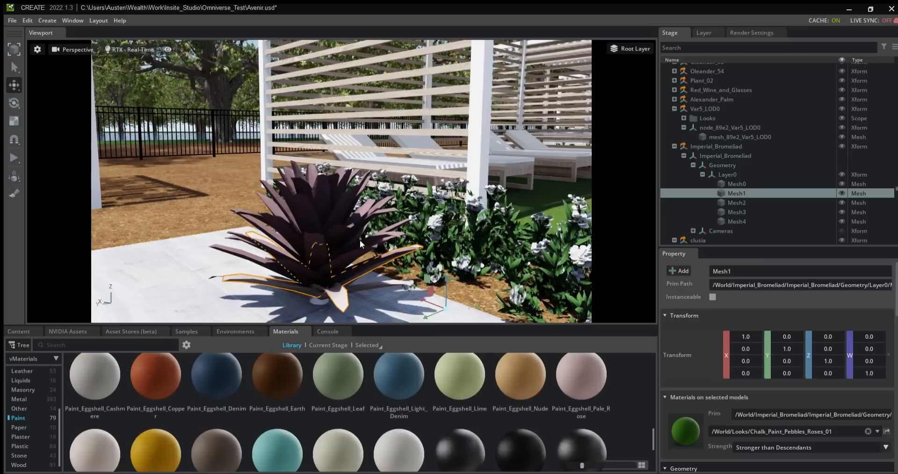
scroll("down", 3)
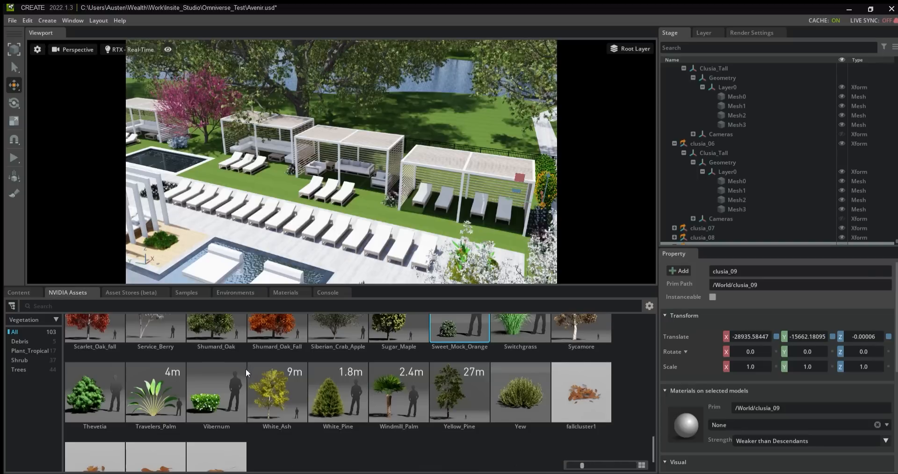
Place a Fountain_Grass_Short shrub beside the fence and scale it to 0.35111
left_click(19, 362)
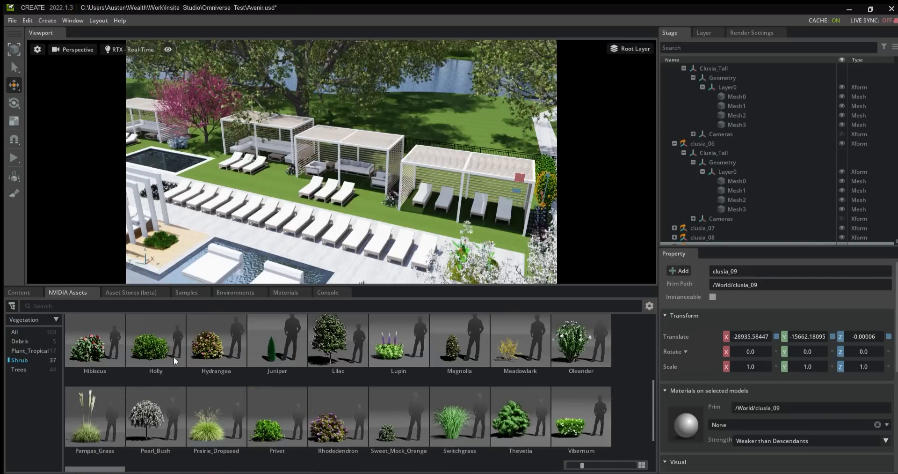
scroll("down", 3)
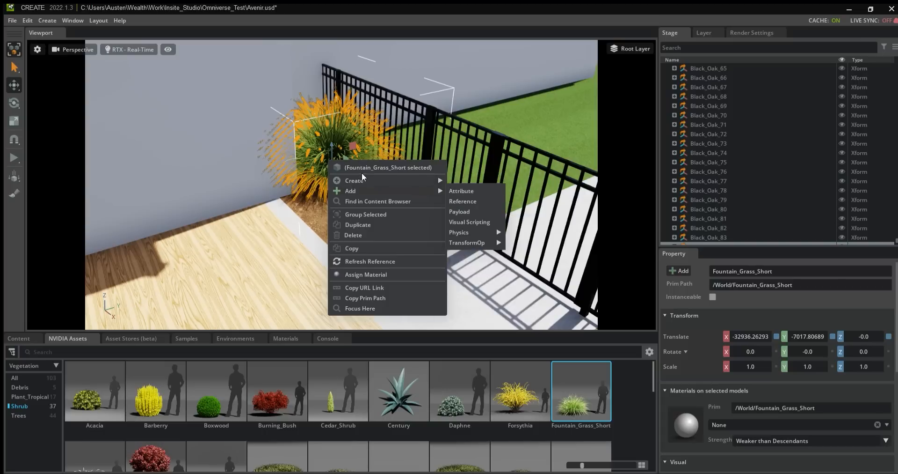
left_click(358, 224)
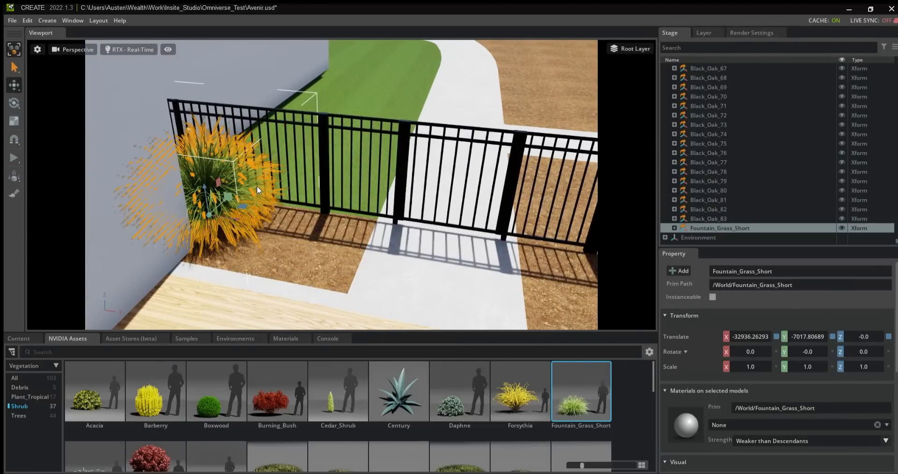
right_click(258, 190)
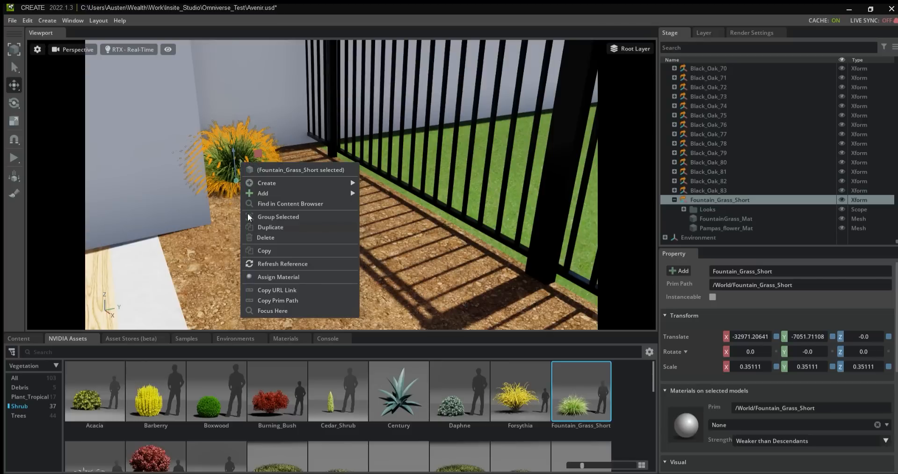